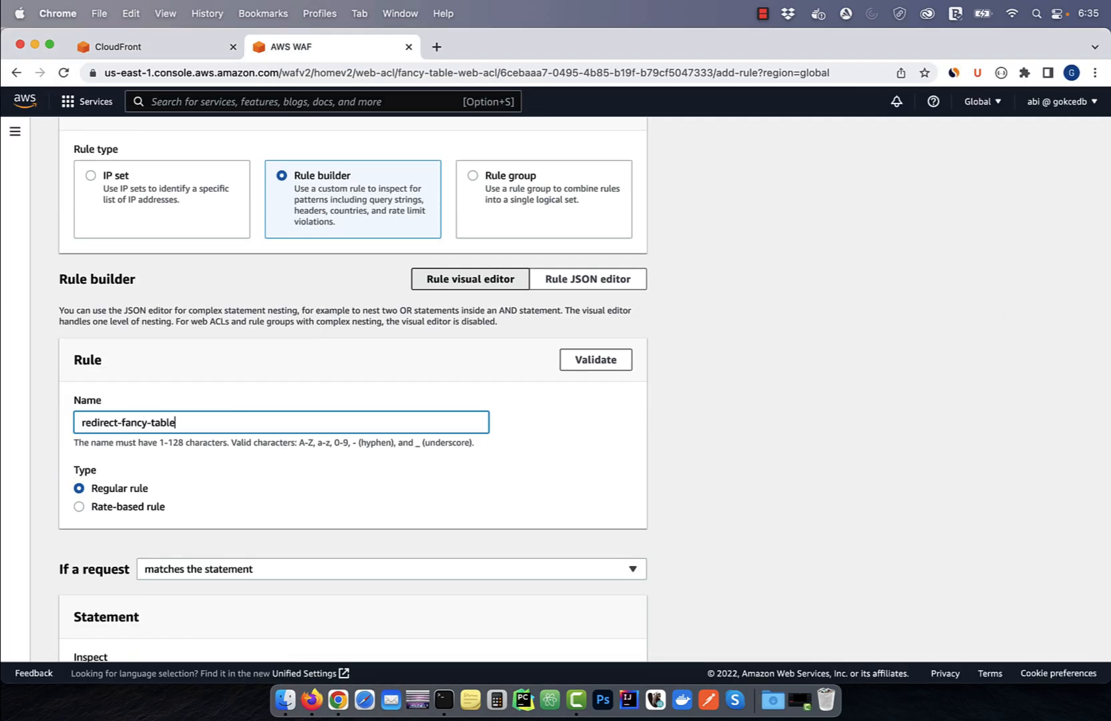
- Copy the domain name of CloudFront distribution d3hcadfe8r56hp
{"action": "scroll", "scroll_direction": "down", "scroll_amount": 3}
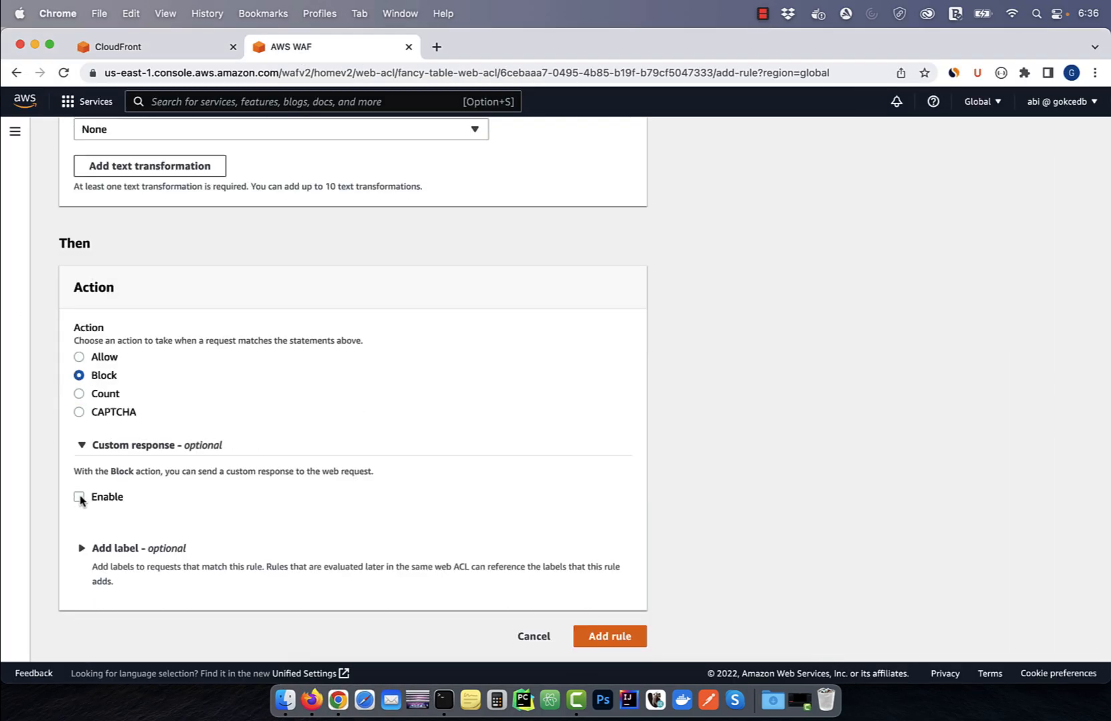
{"action": "left_click", "coordinate": [608, 636]}
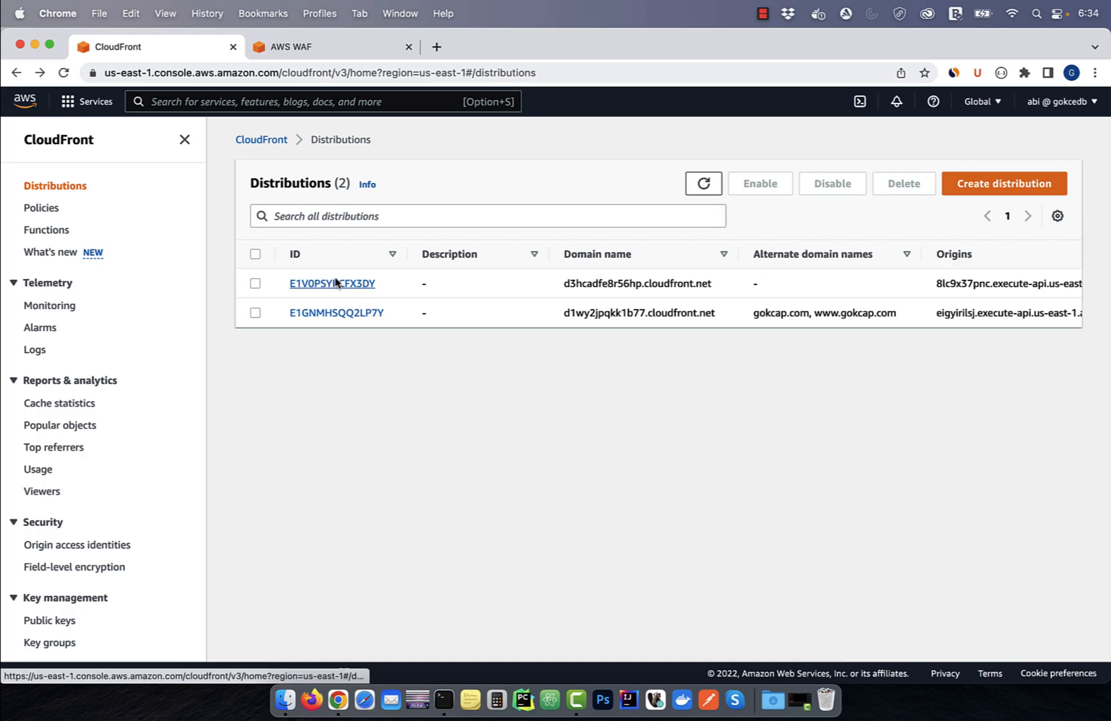
{"action": "left_click", "coordinate": [332, 283]}
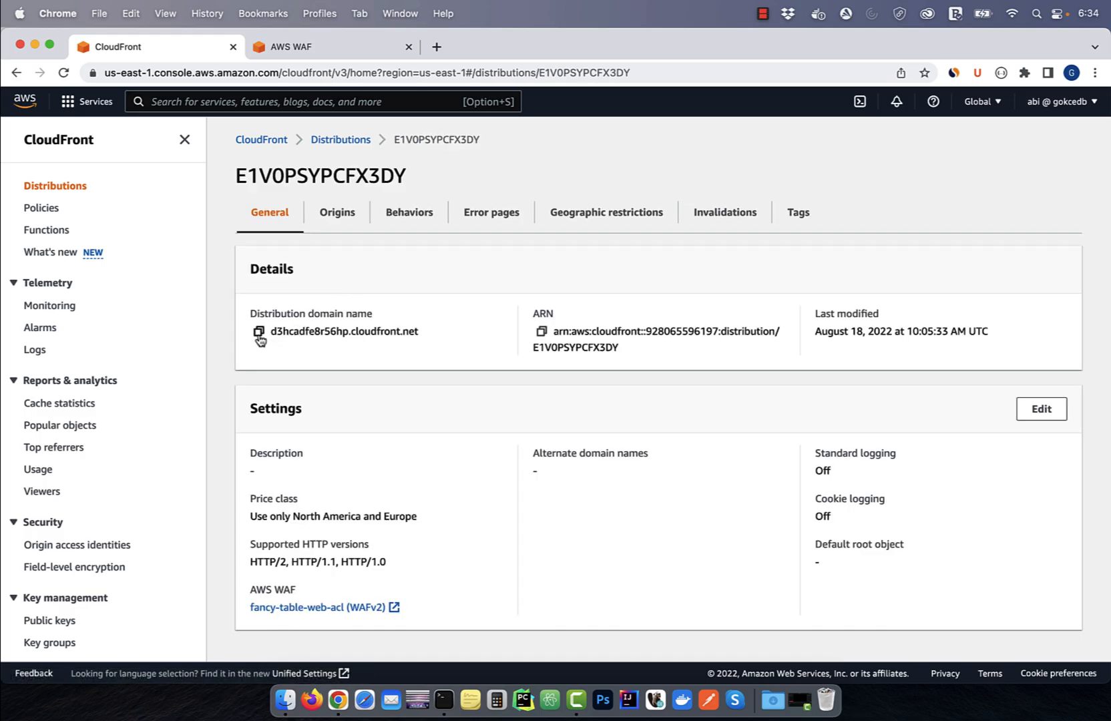
{"action": "left_click", "coordinate": [258, 332]}
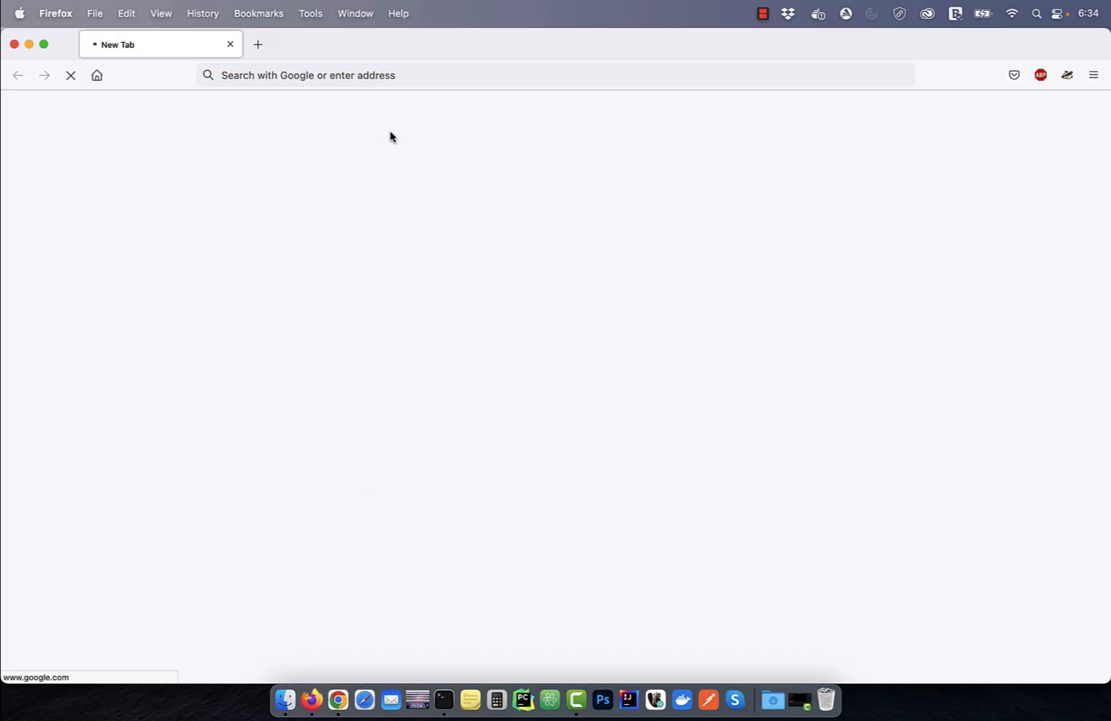
{"action": "type", "text": "https://d3hcadfe8r56hp.cloudfront.net"}
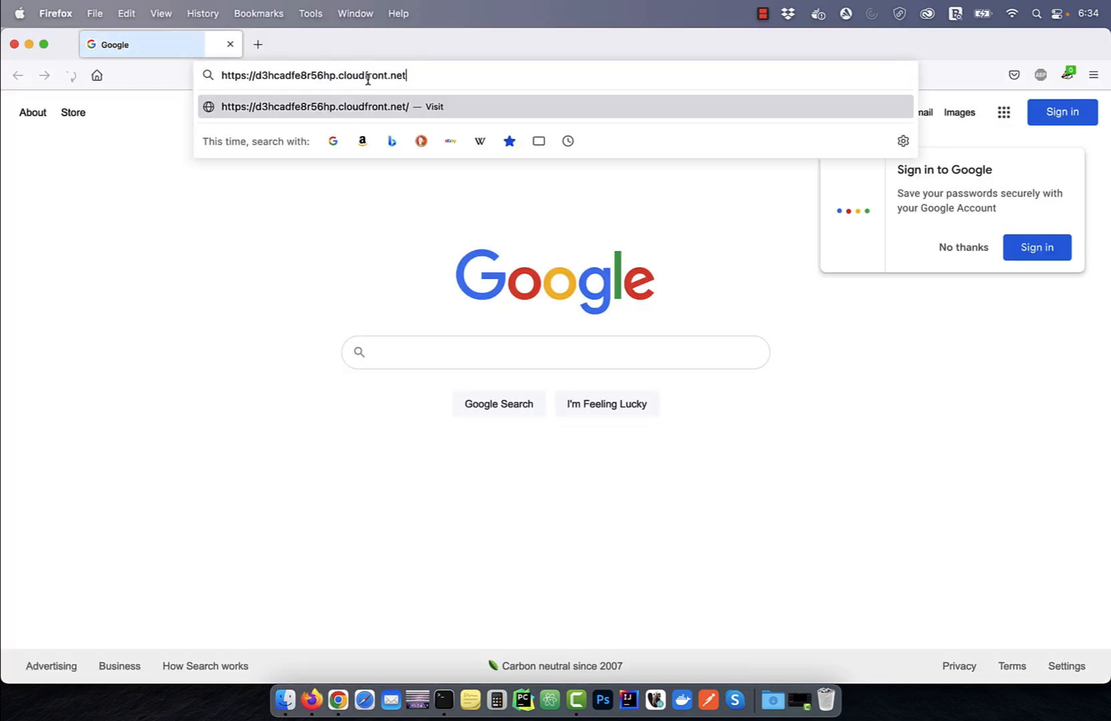
{"action": "type", "text": "/table"}
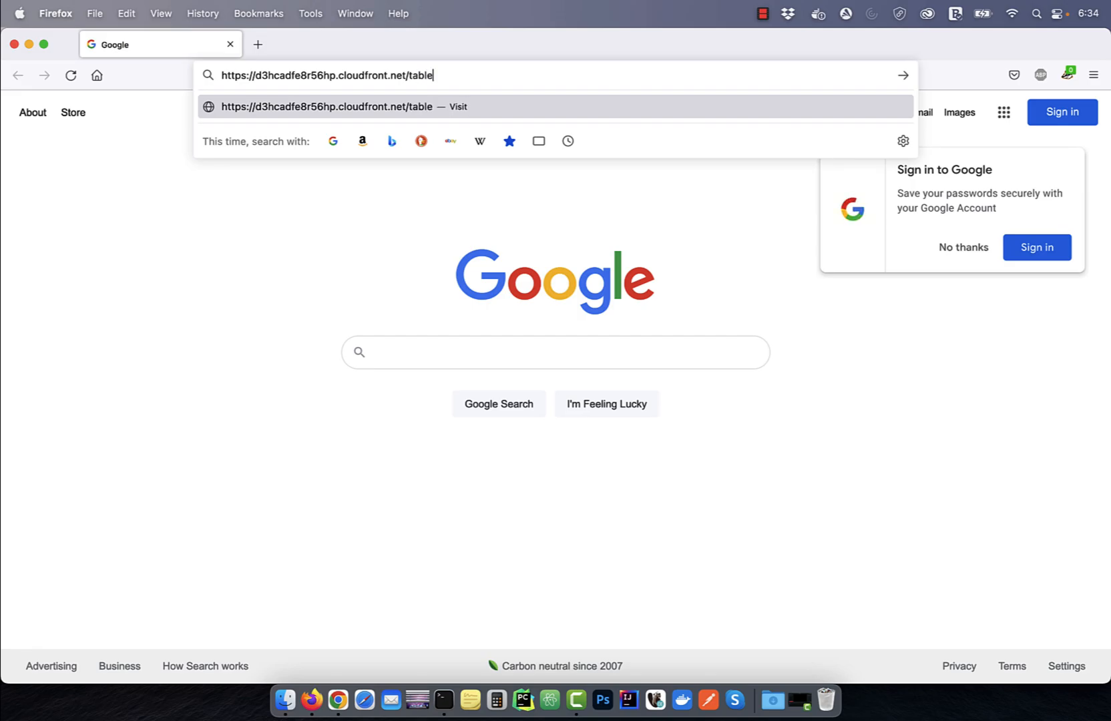
{"action": "key", "text": "Return"}
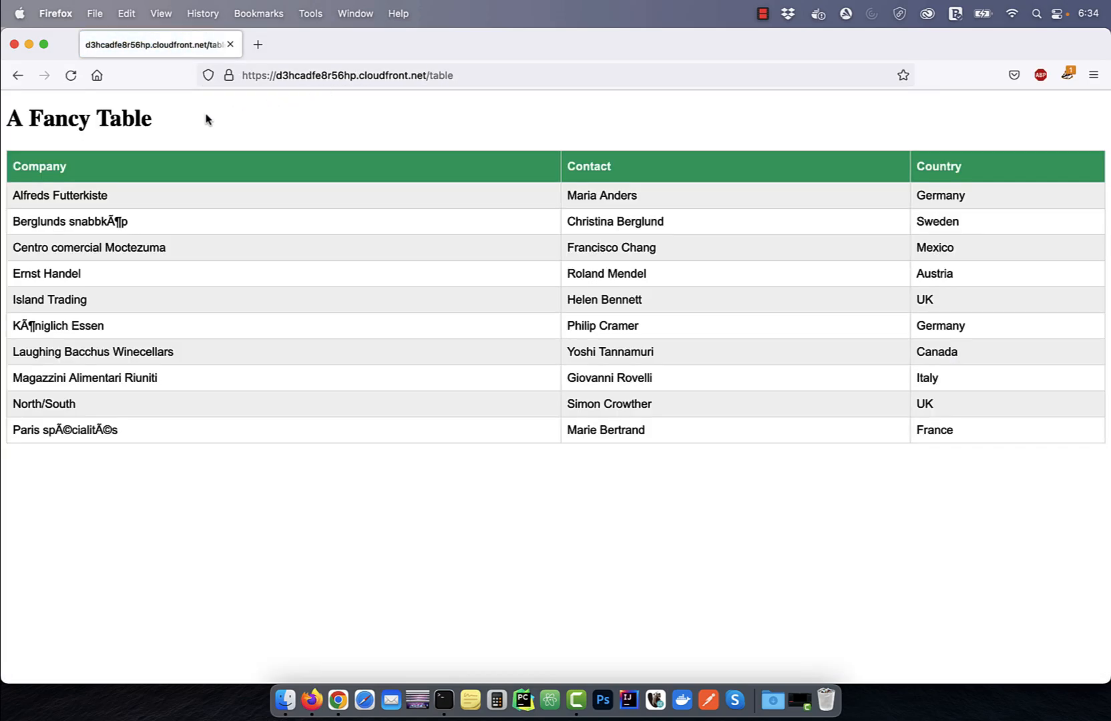
{"action": "mouse_move", "coordinate": [449, 103]}
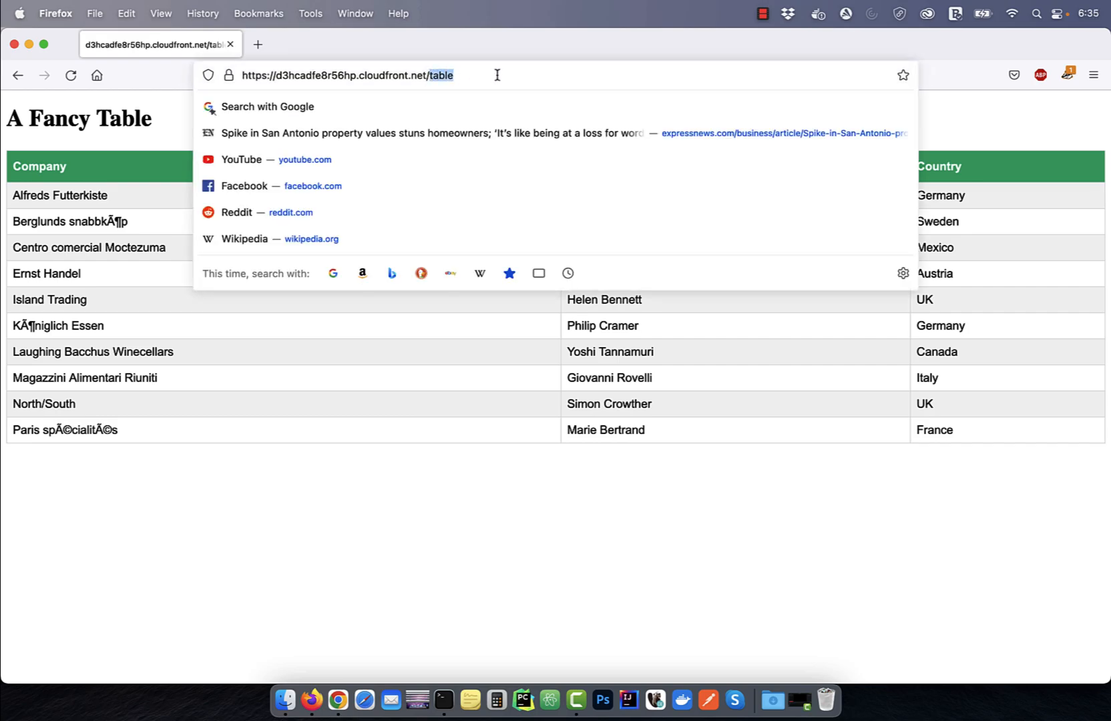
- Load the /fancy-table path and confirm it returns Not Found
{"action": "type", "text": "fancy-"}
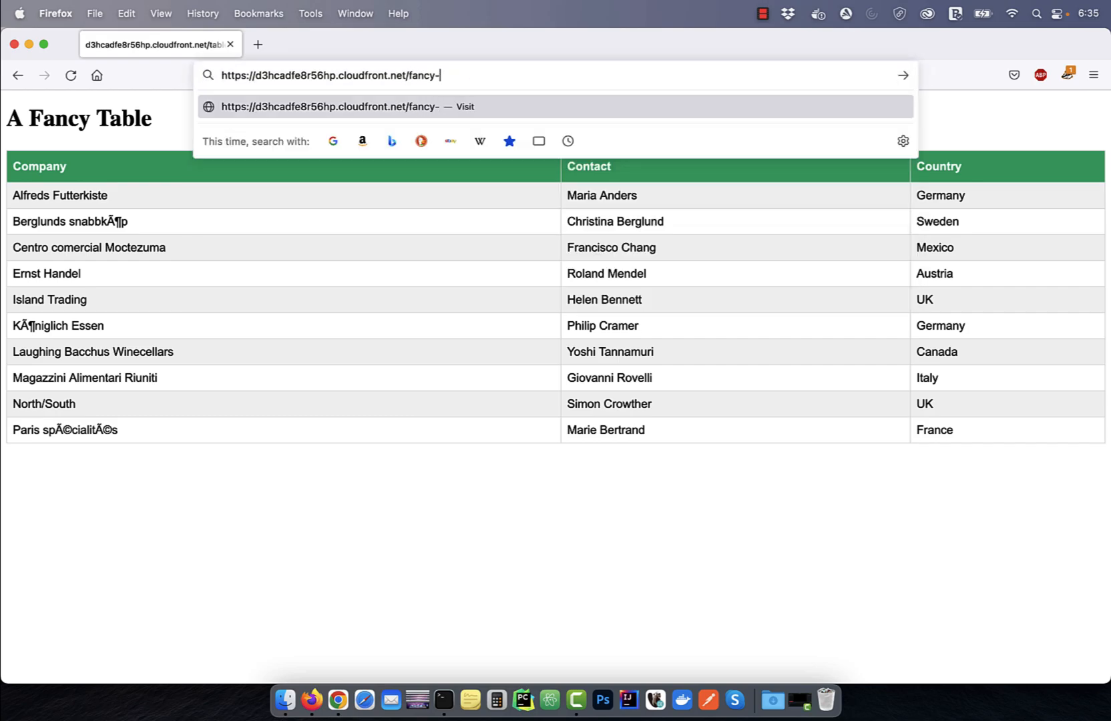
{"action": "key", "text": "Return"}
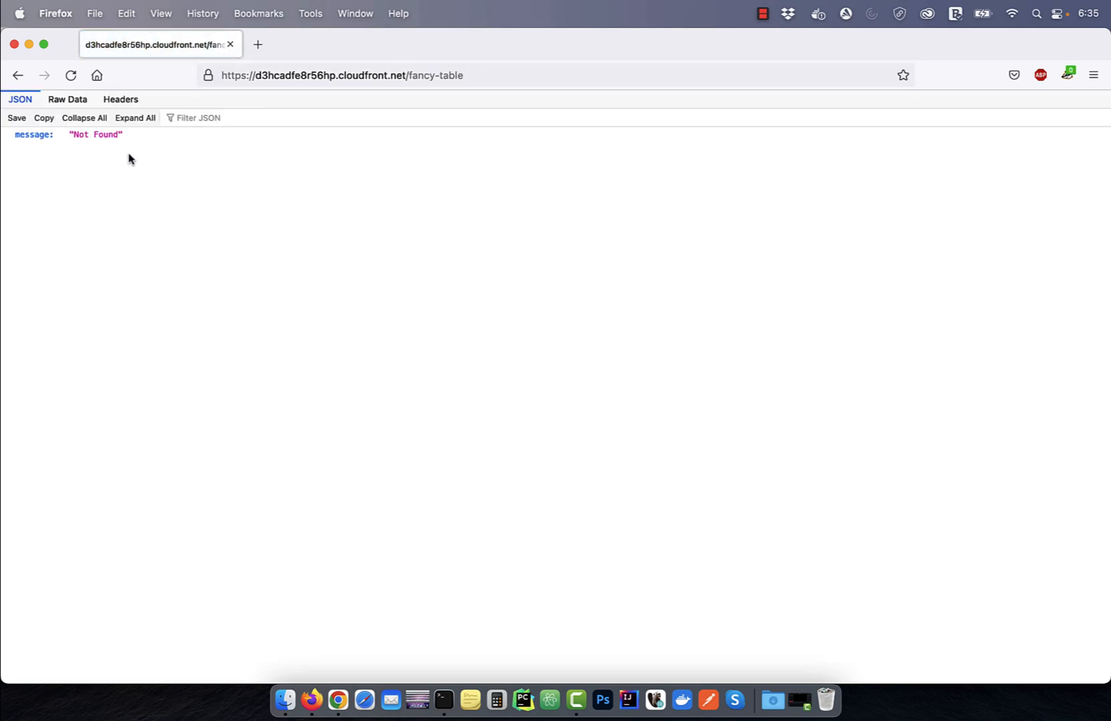
{"action": "left_click", "coordinate": [337, 701]}
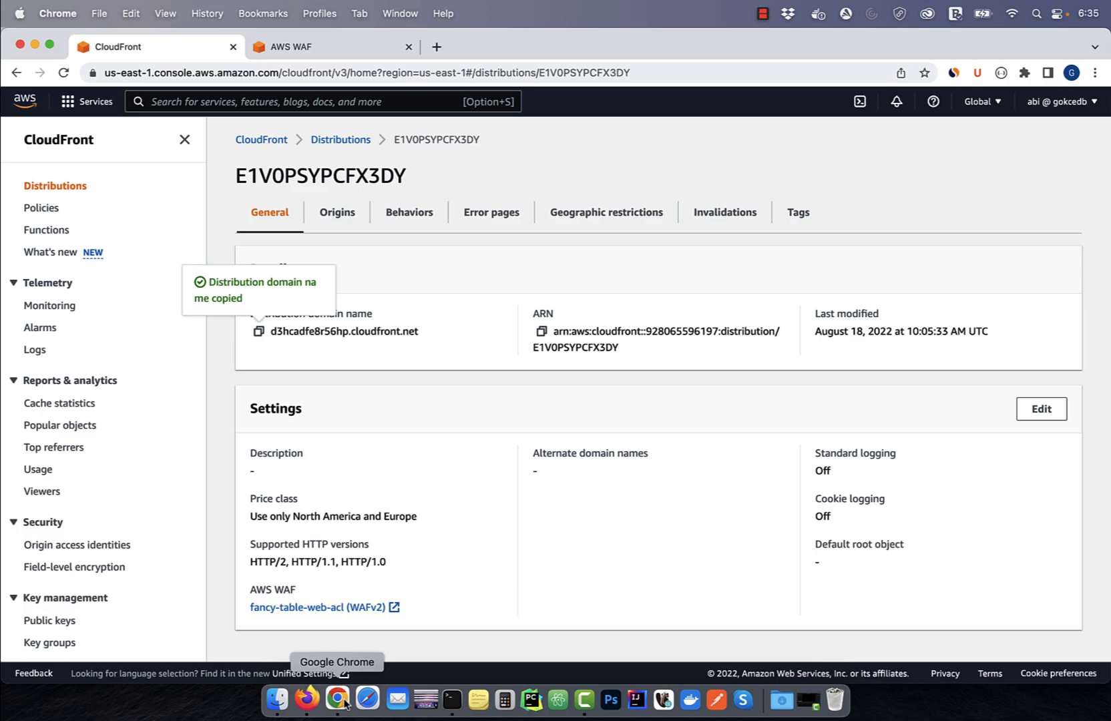
{"action": "mouse_move", "coordinate": [323, 607]}
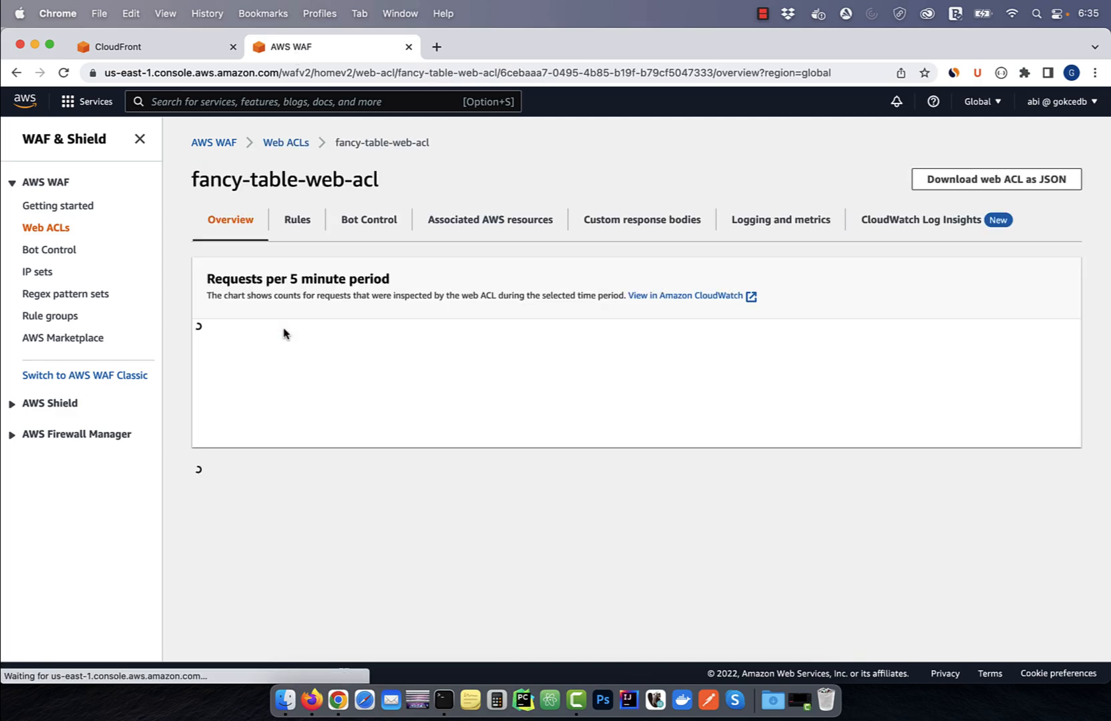
- From fancy-table-web-acl's Rules, choose to add your own rules and rule groups
{"action": "left_click", "coordinate": [297, 220]}
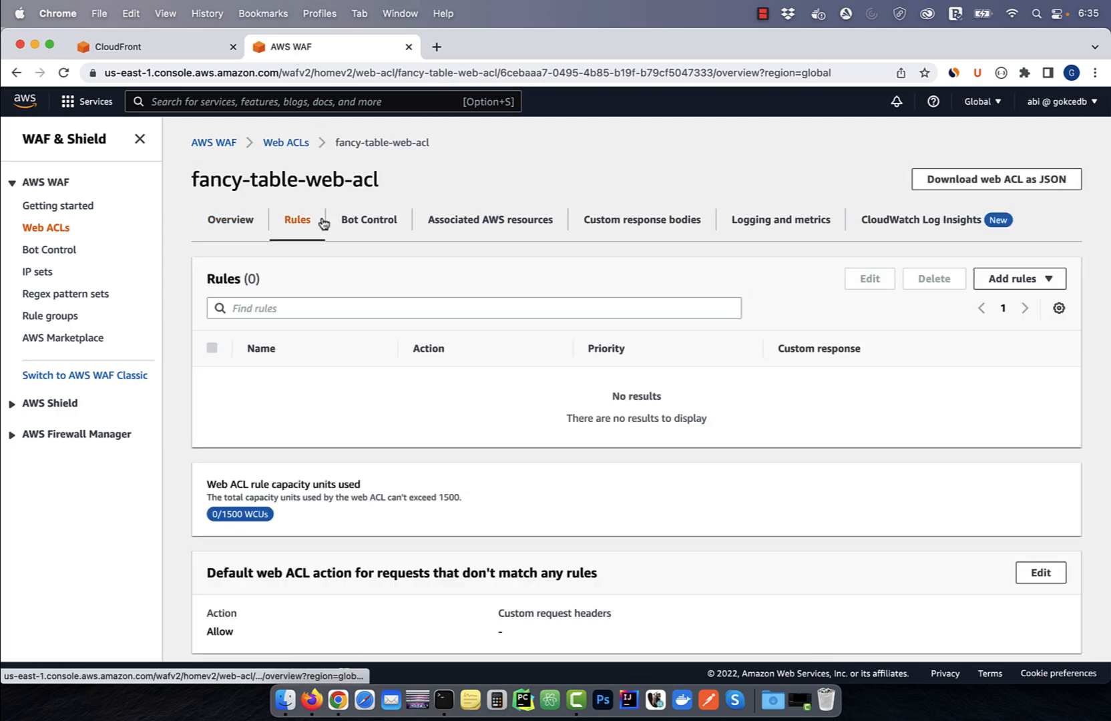
{"action": "left_click", "coordinate": [1019, 278]}
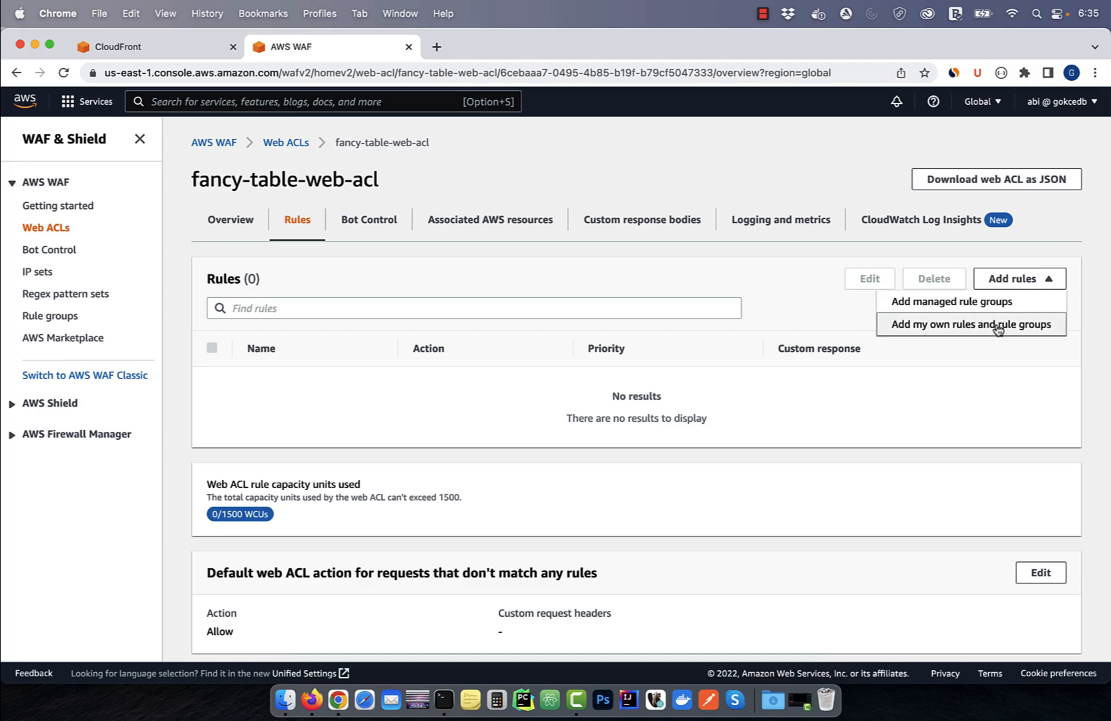
{"action": "left_click", "coordinate": [971, 324]}
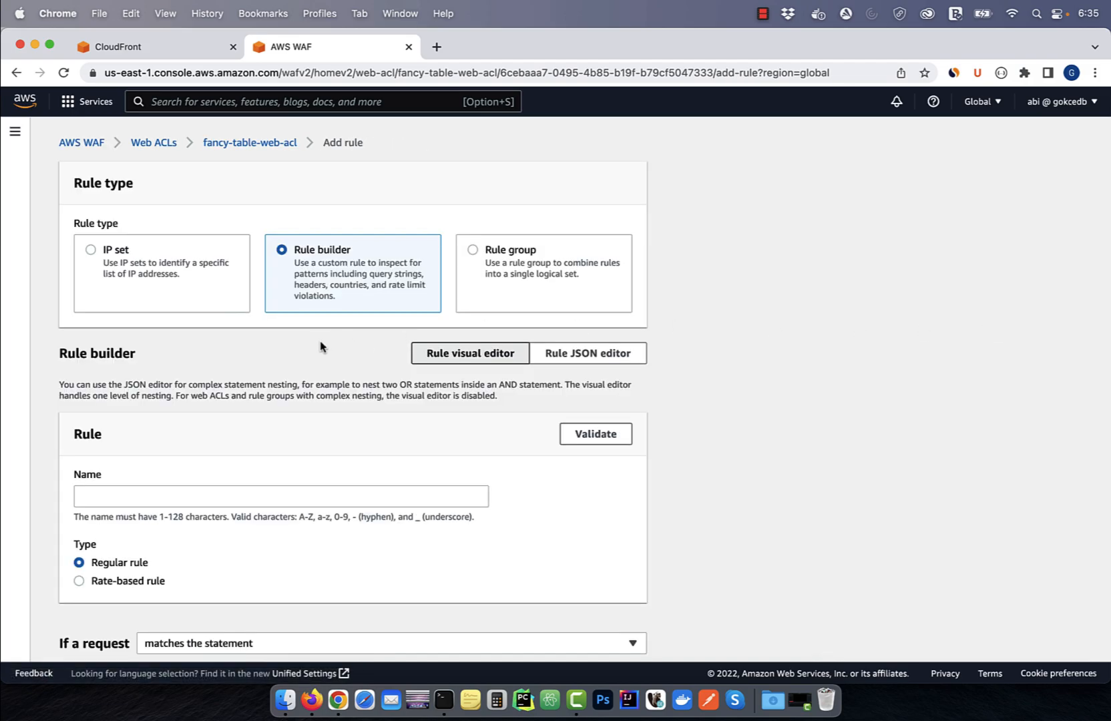
- Name the rule redirect-fancy-table-uri, matching URI paths that contain fancy-table
{"action": "type", "text": "redirect-fancy-table-uri"}
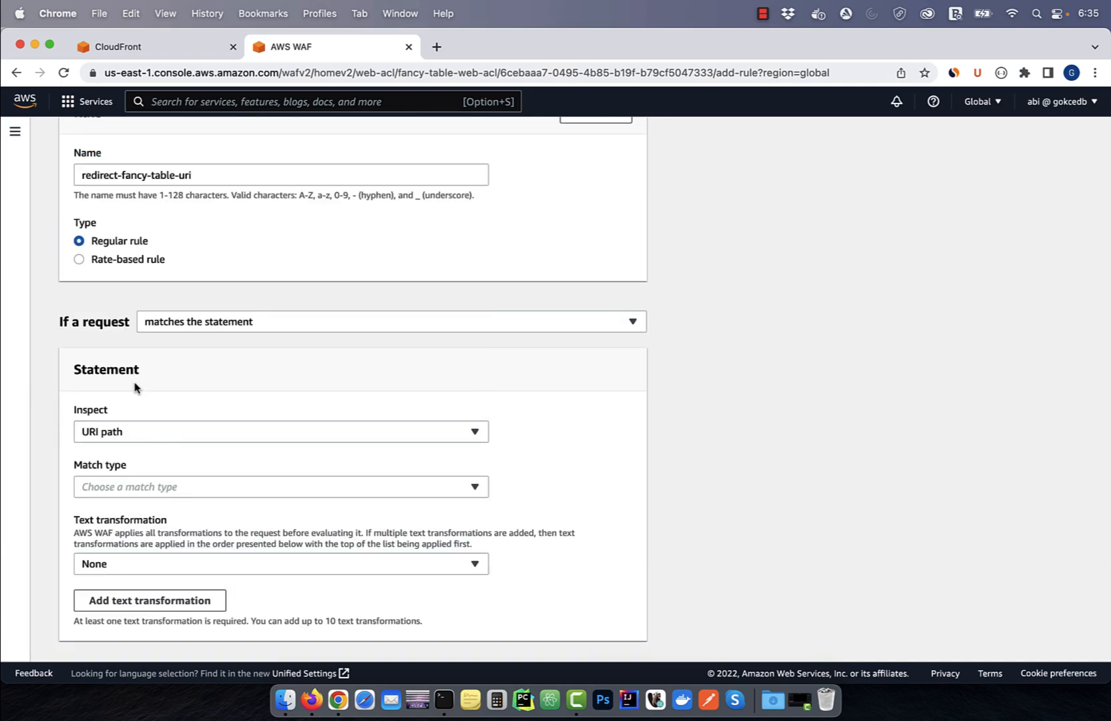
{"action": "left_click", "coordinate": [280, 487]}
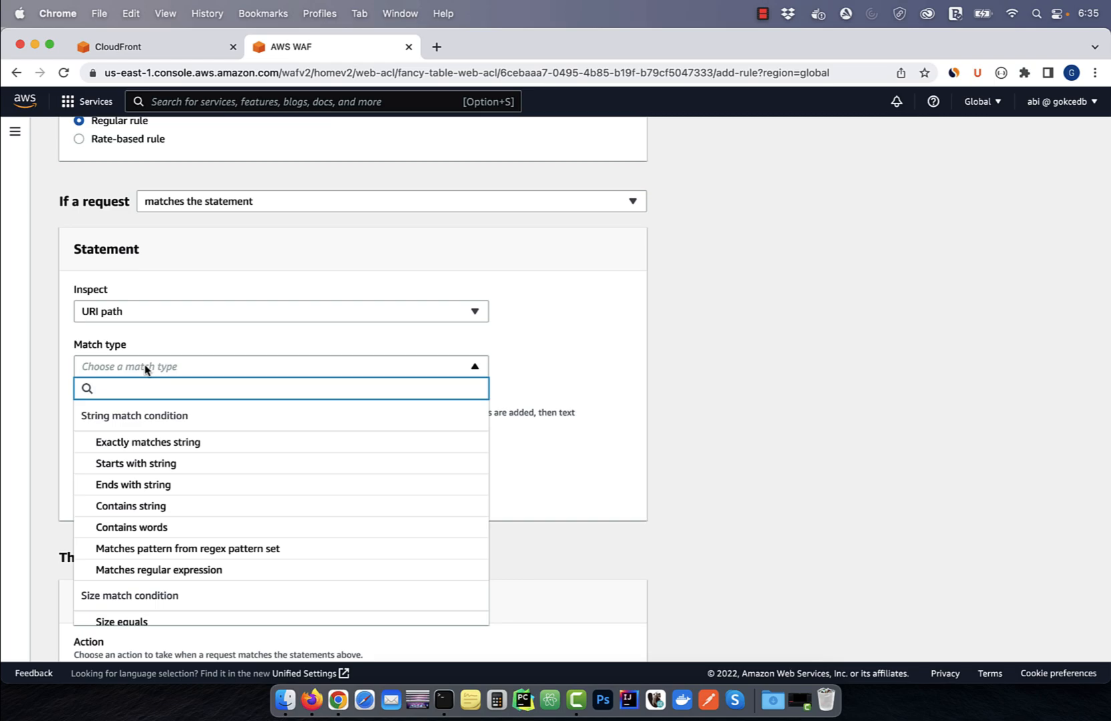
{"action": "left_click", "coordinate": [130, 505]}
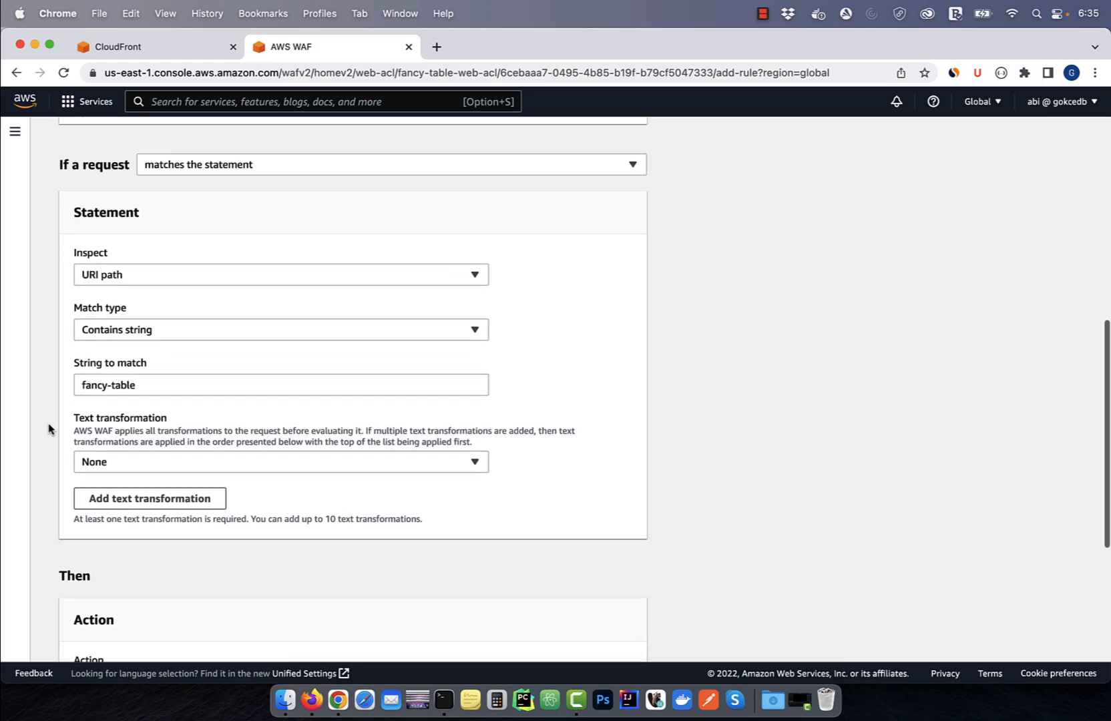
- Enable a custom response with response code 301
{"action": "scroll", "scroll_direction": "down", "scroll_amount": 3}
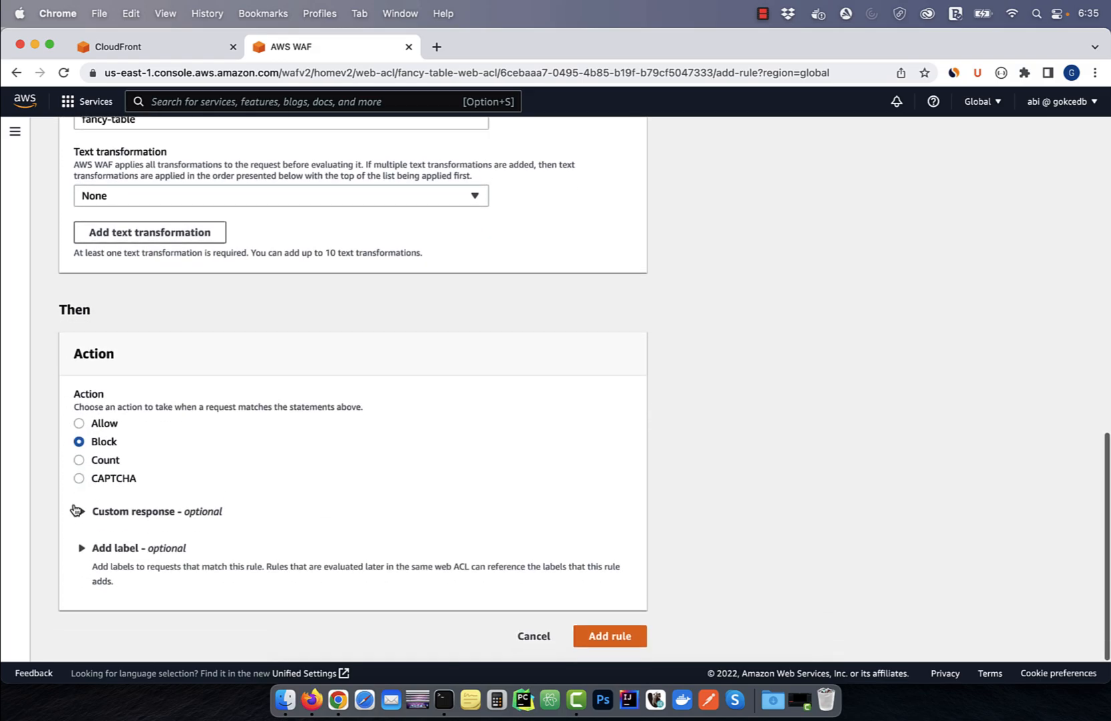
{"action": "left_click", "coordinate": [80, 519]}
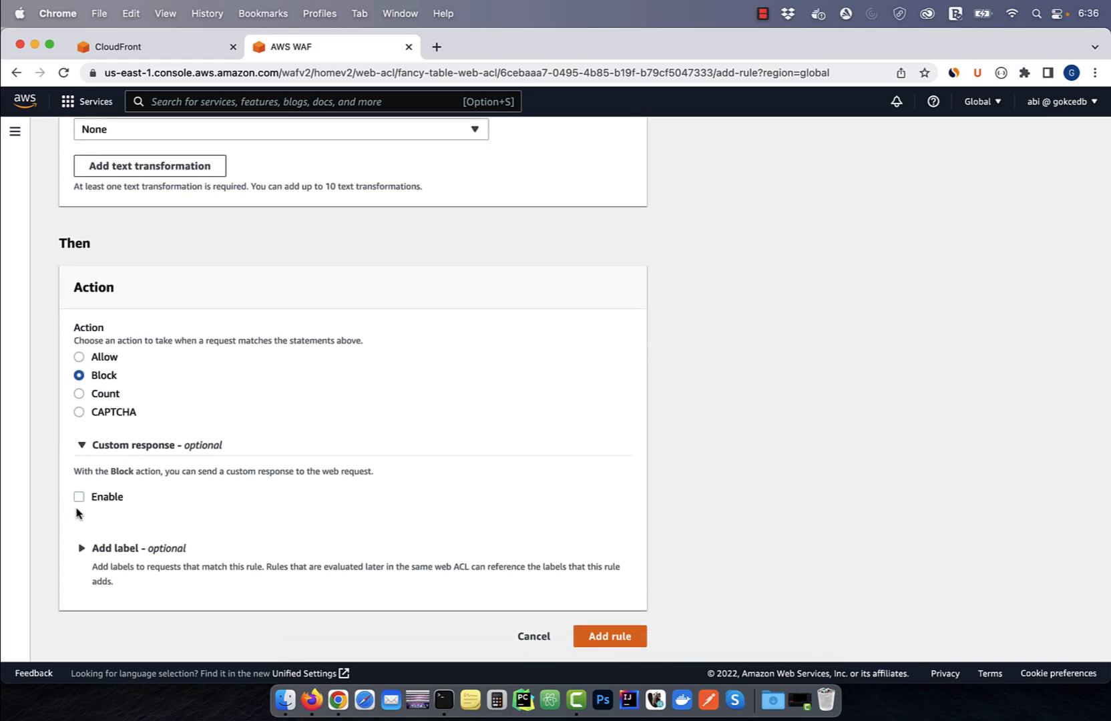
{"action": "left_click", "coordinate": [79, 497]}
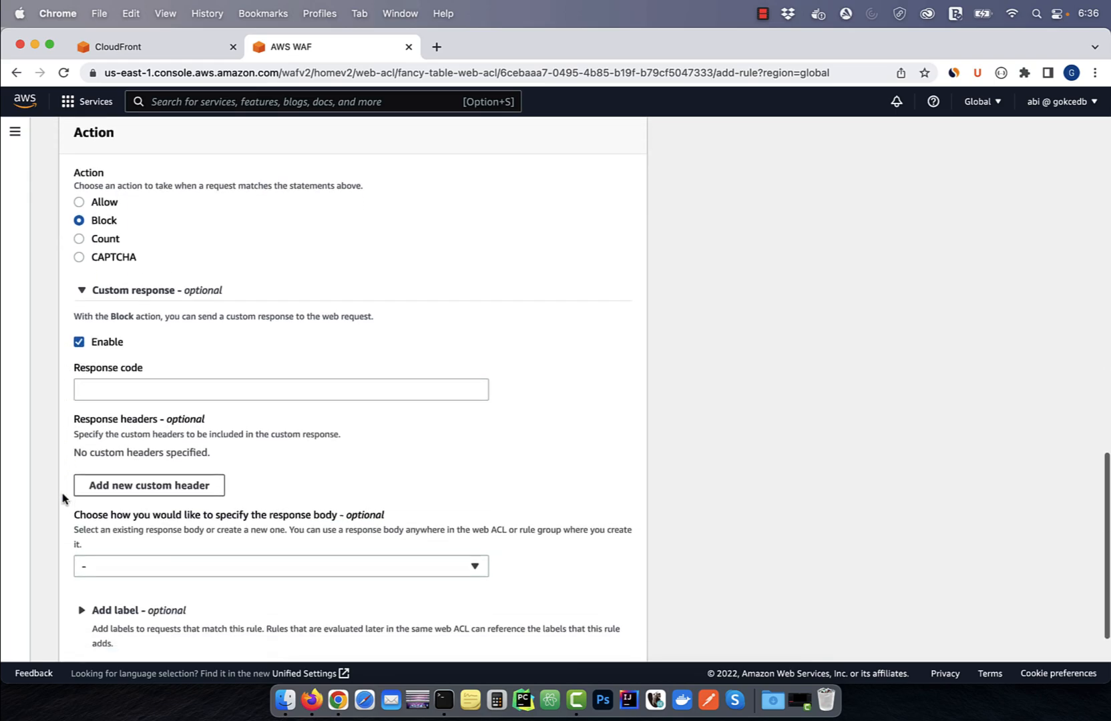
{"action": "left_click", "coordinate": [281, 390]}
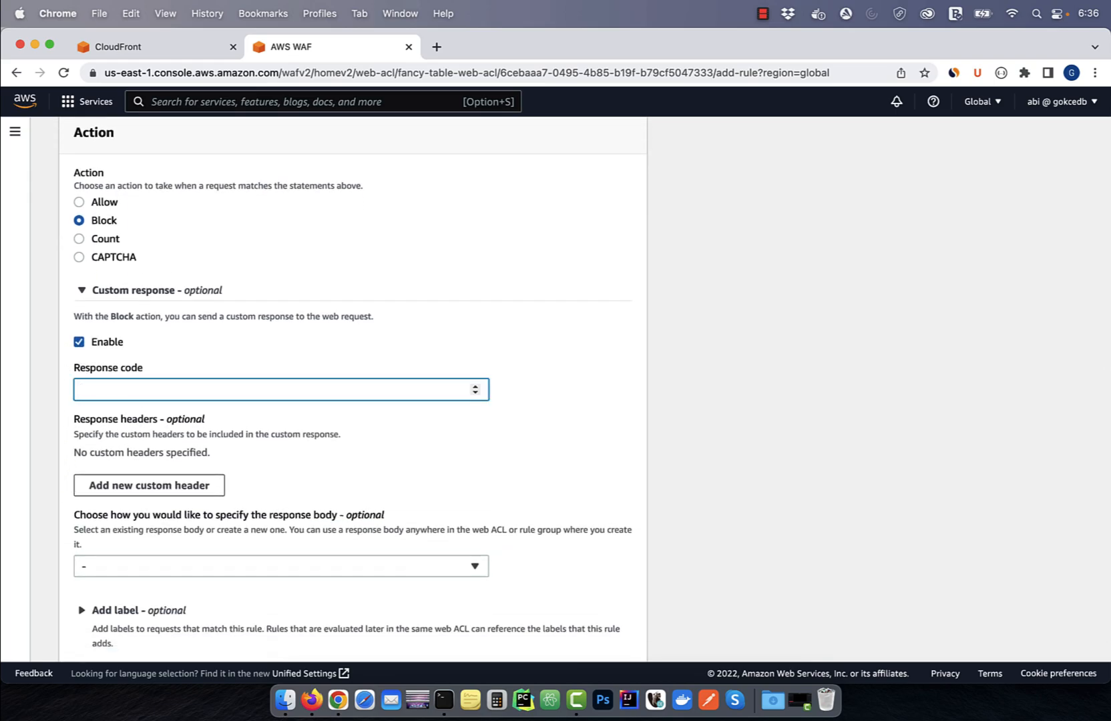
{"action": "type", "text": "301"}
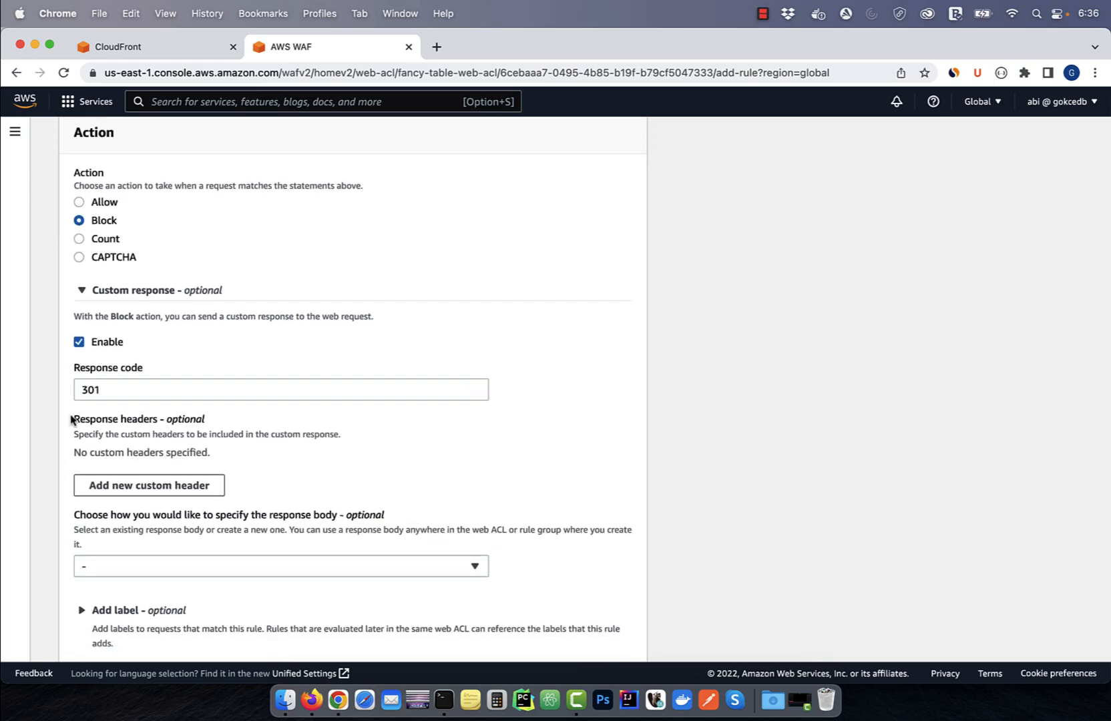
- Add a Location custom header and add the rule to the web ACL
{"action": "scroll", "scroll_direction": "down", "scroll_amount": 3}
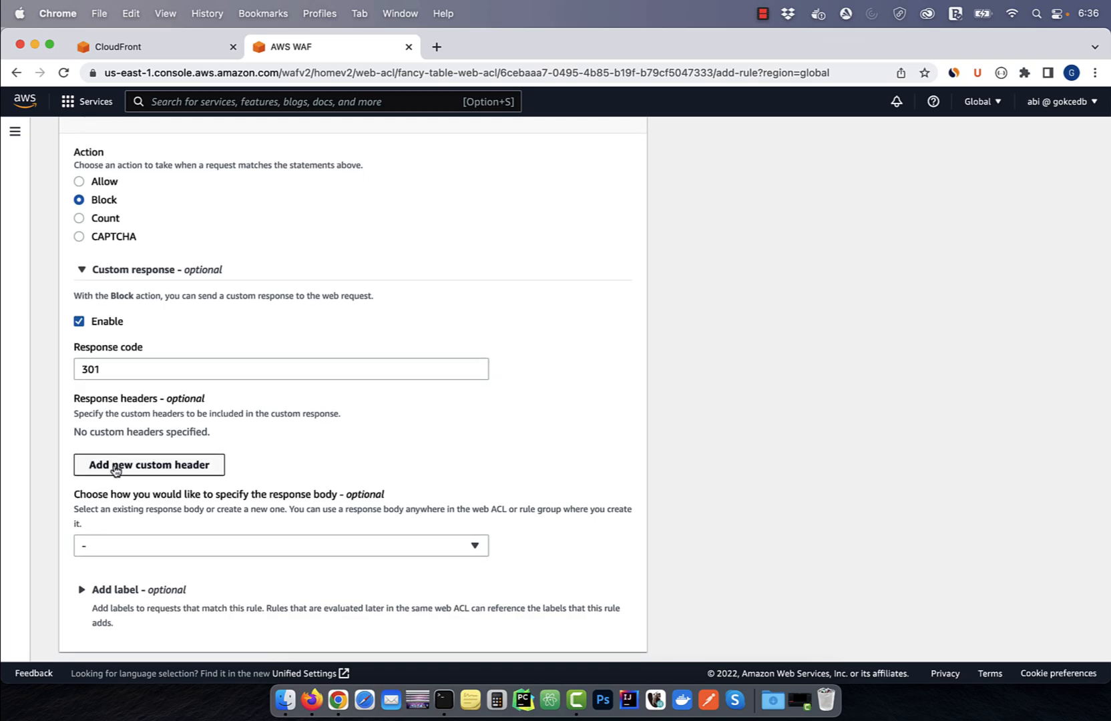
{"action": "left_click", "coordinate": [148, 465]}
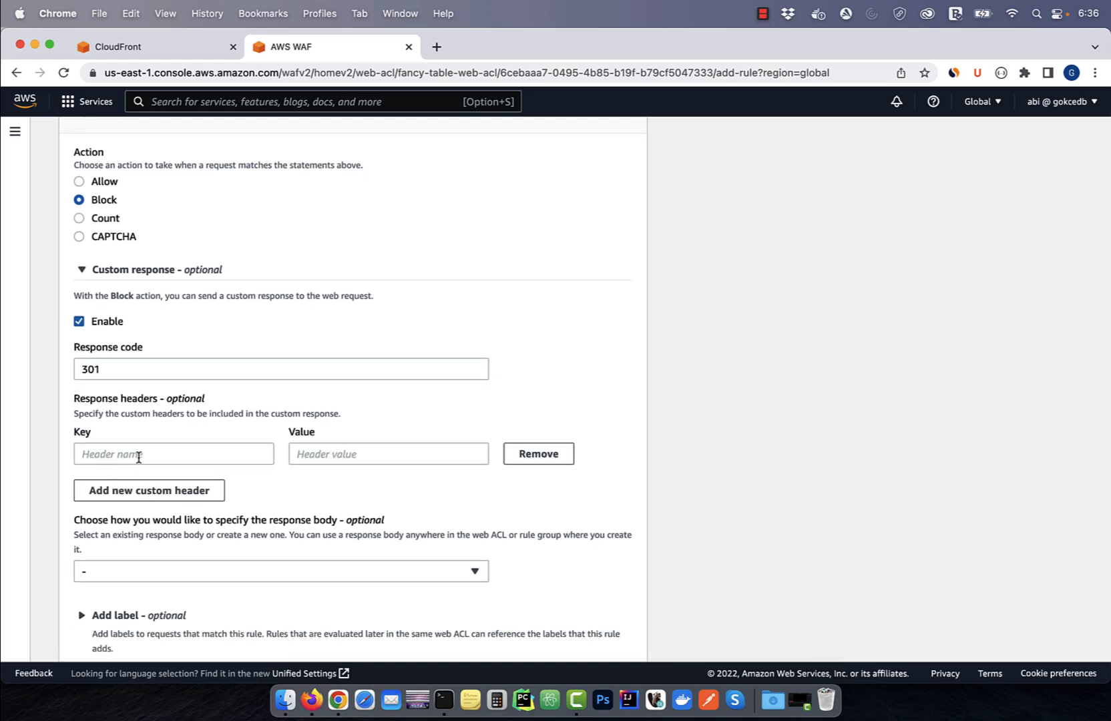
{"action": "type", "text": "Location"}
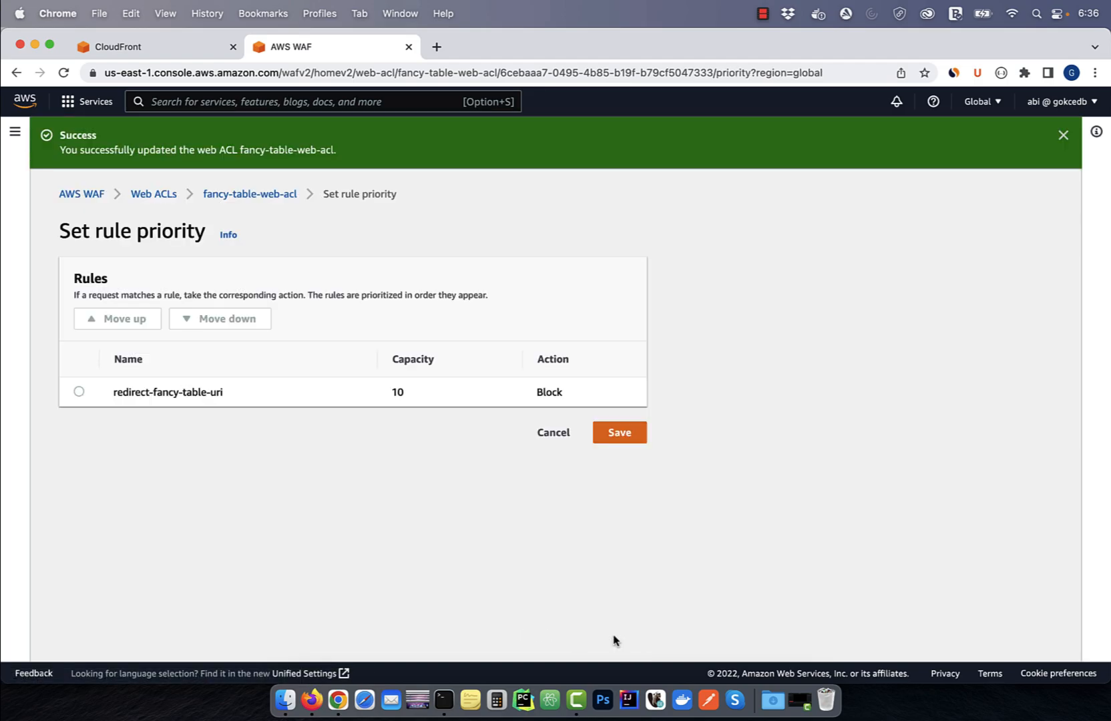
{"action": "left_click", "coordinate": [617, 432]}
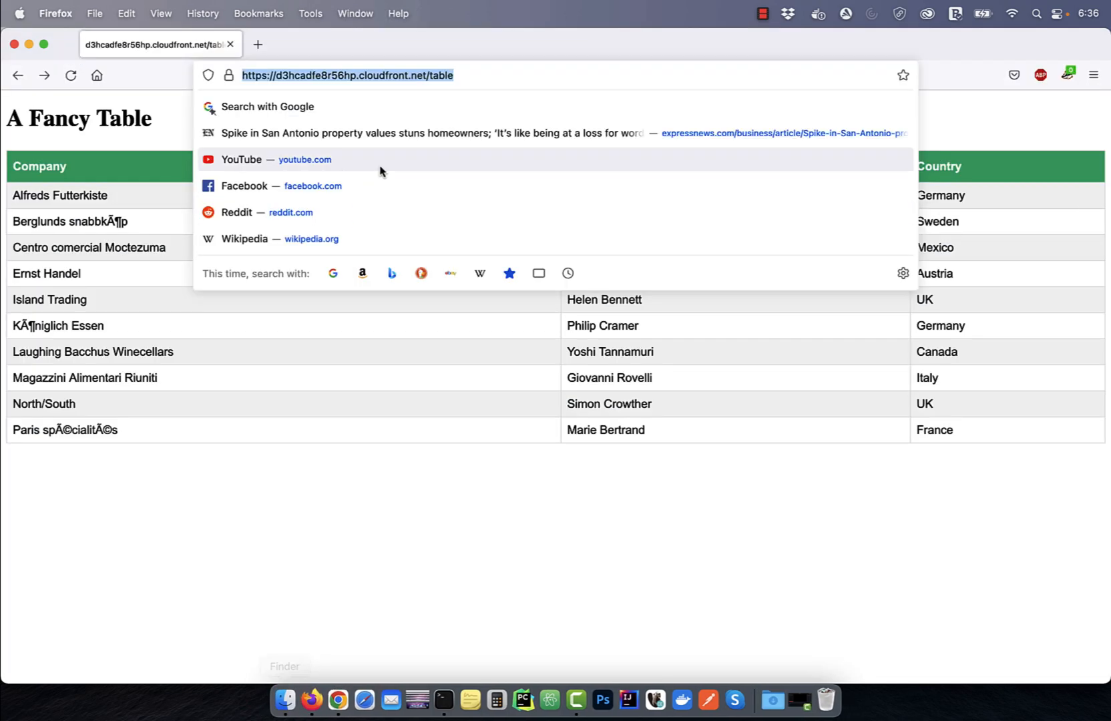
{"action": "mouse_move", "coordinate": [346, 77]}
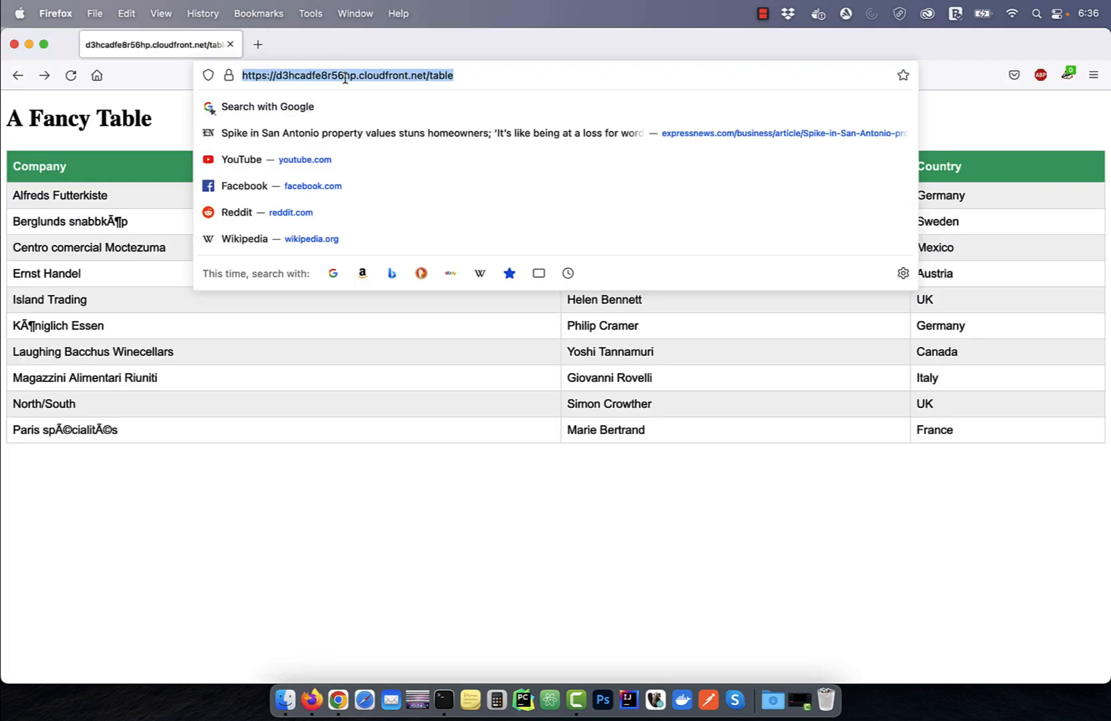
{"action": "left_click", "coordinate": [258, 45]}
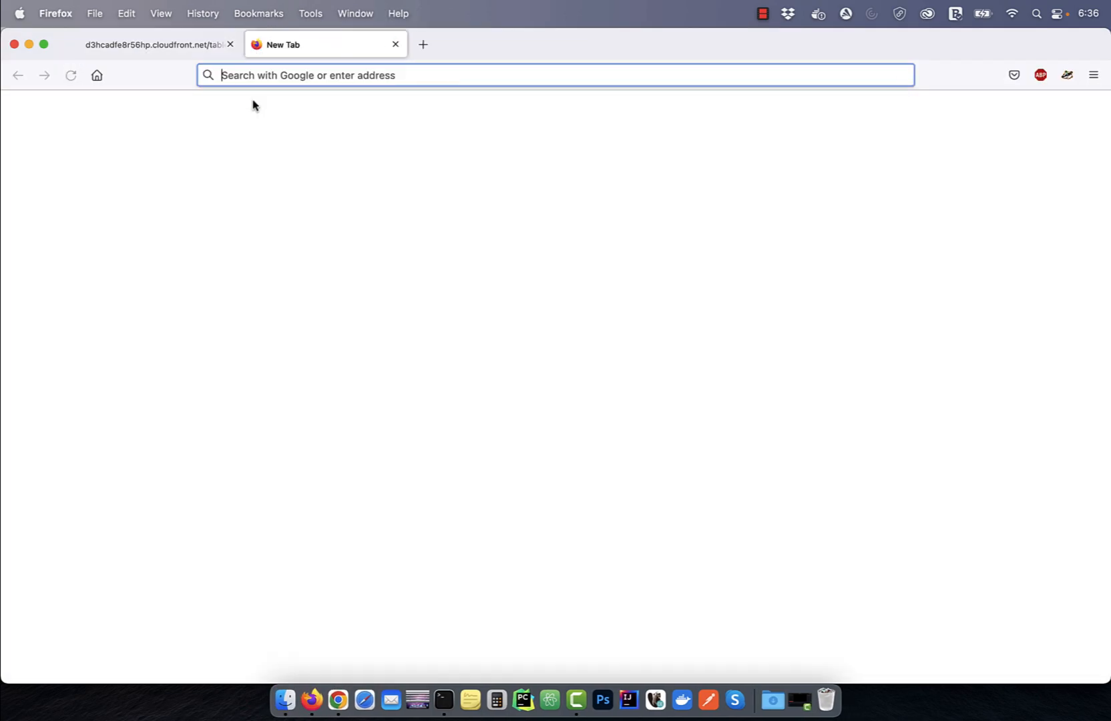
{"action": "type", "text": "https://d3hcadfe8r56hp.cloudfront.net/"}
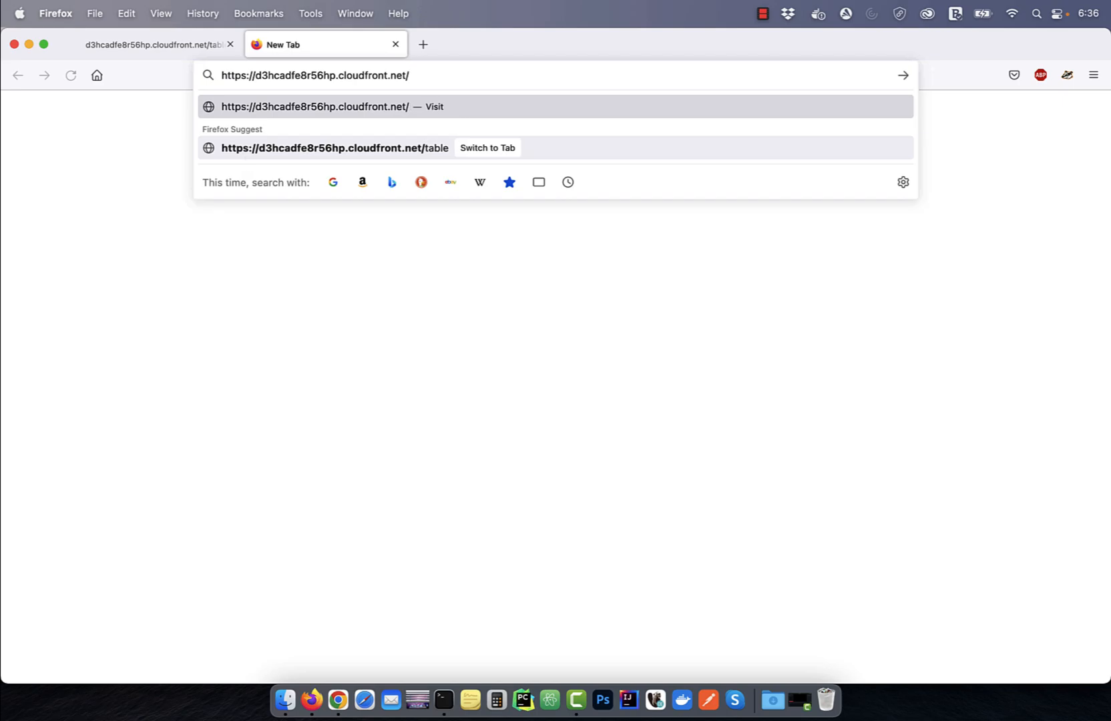
{"action": "type", "text": "fancy-t"}
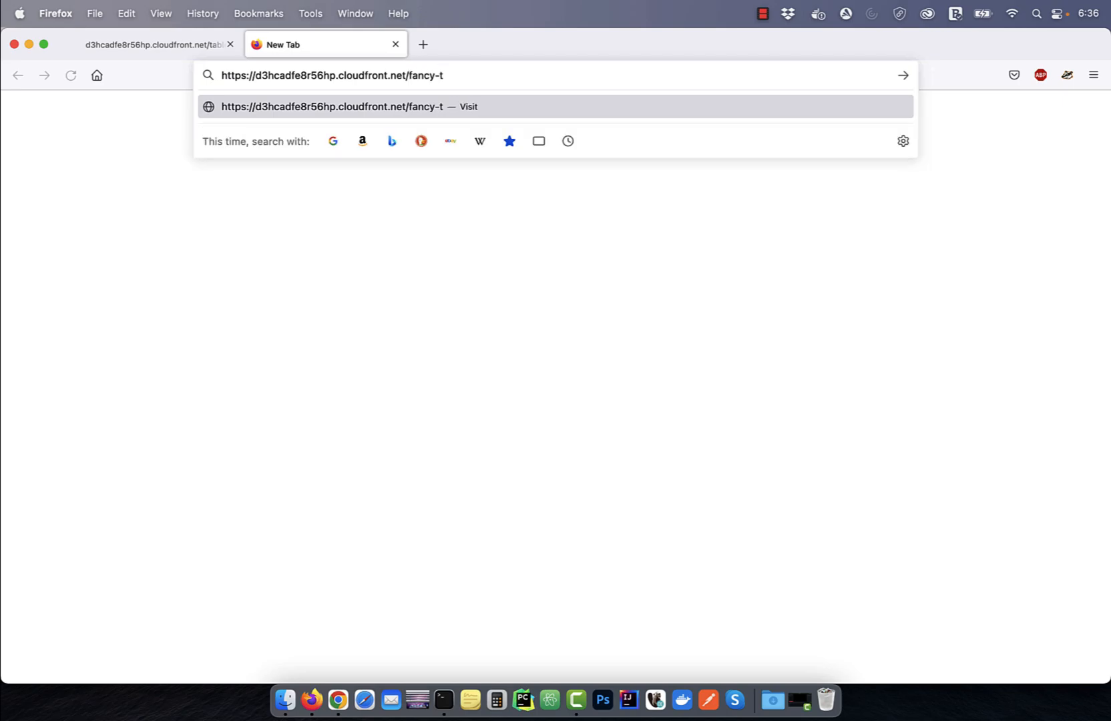